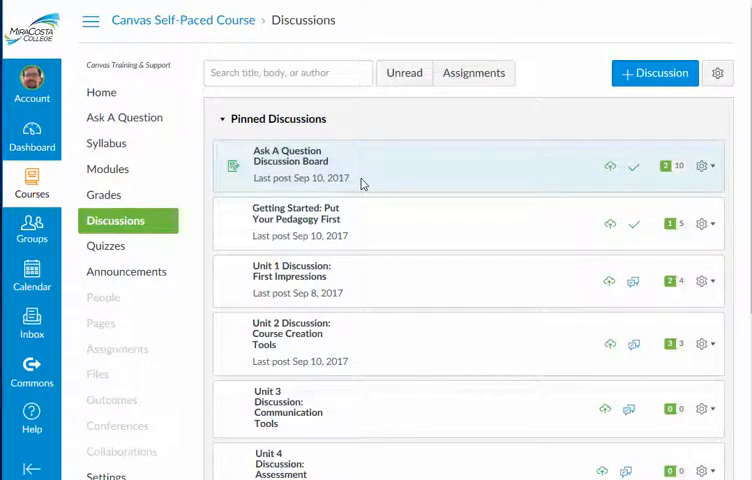
mouse_move(316, 168)
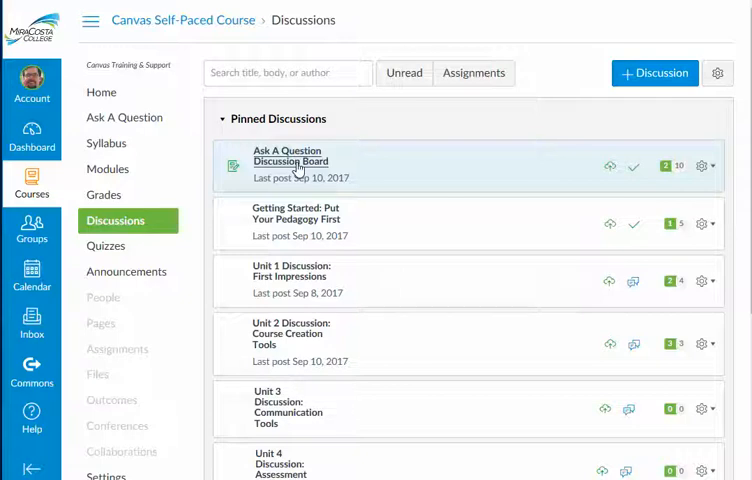
mouse_move(32, 144)
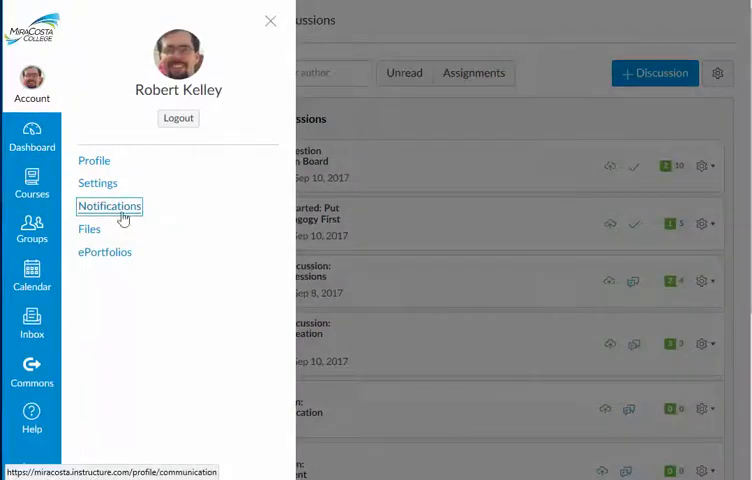
mouse_move(516, 220)
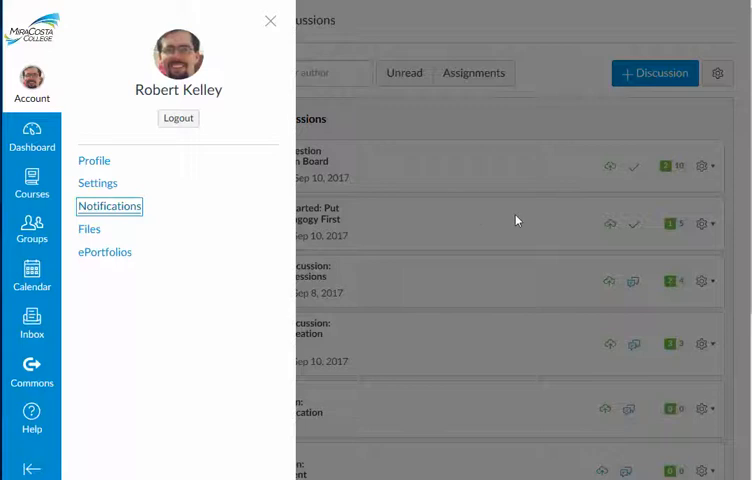
Go to Account > Notifications to reach the Notification Preferences page
click(108, 206)
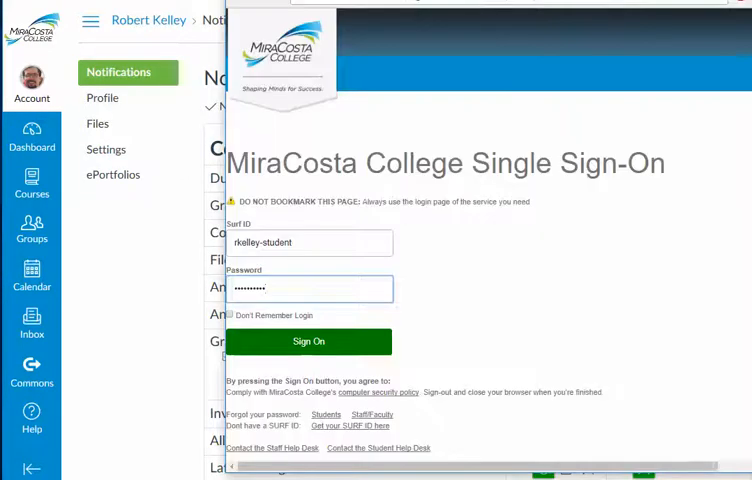
click(308, 340)
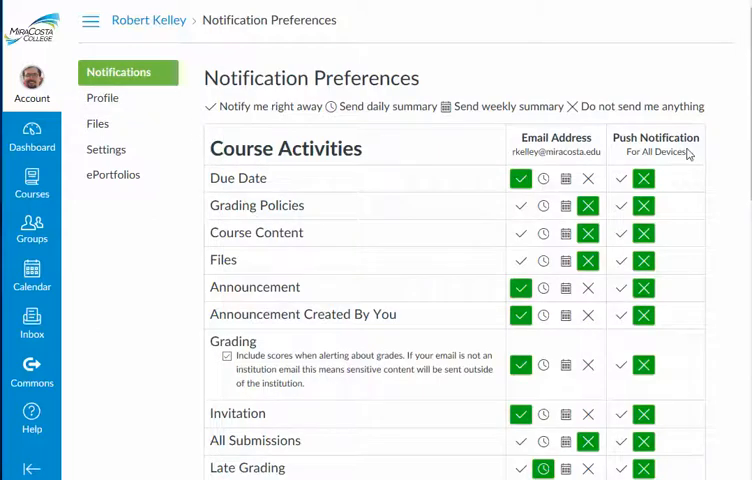
Scroll to the Discussions and Conversations section of the notification settings
scroll(down, 3)
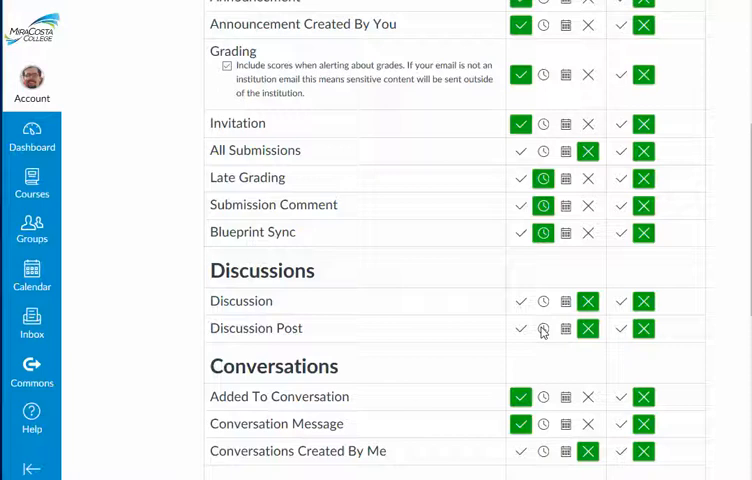
mouse_move(568, 336)
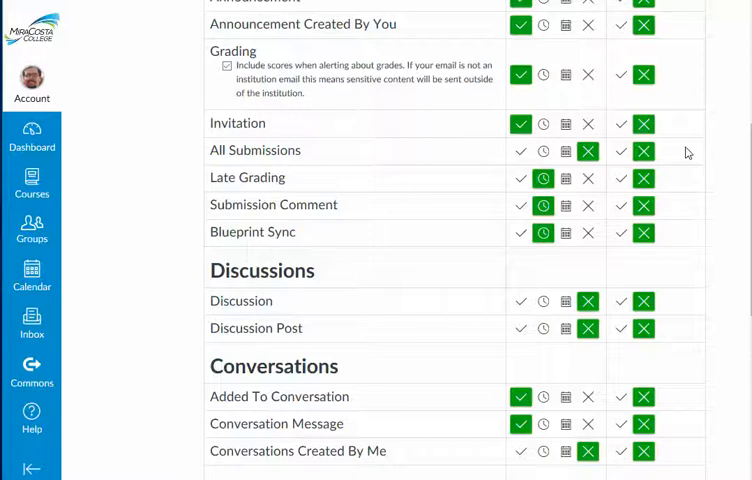
mouse_move(540, 286)
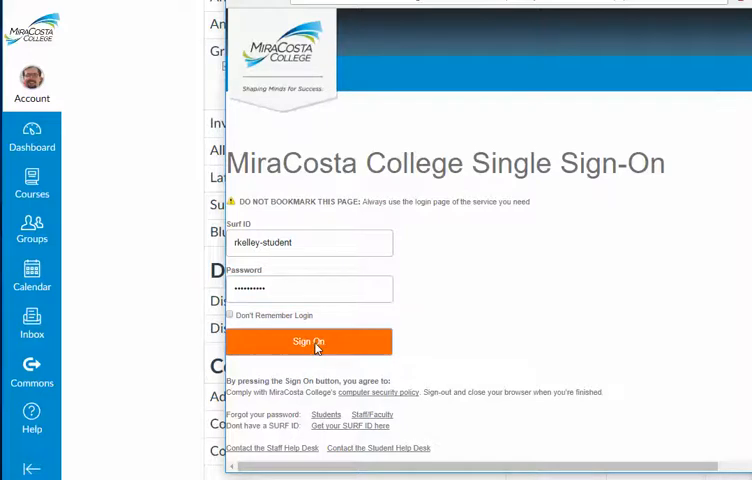
Sign in as the student and review its Notification Preferences down to the Discussion Post setting
click(308, 342)
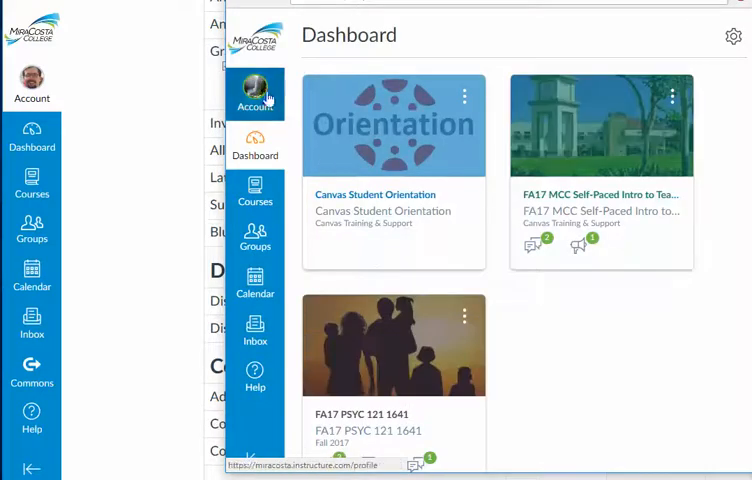
click(256, 92)
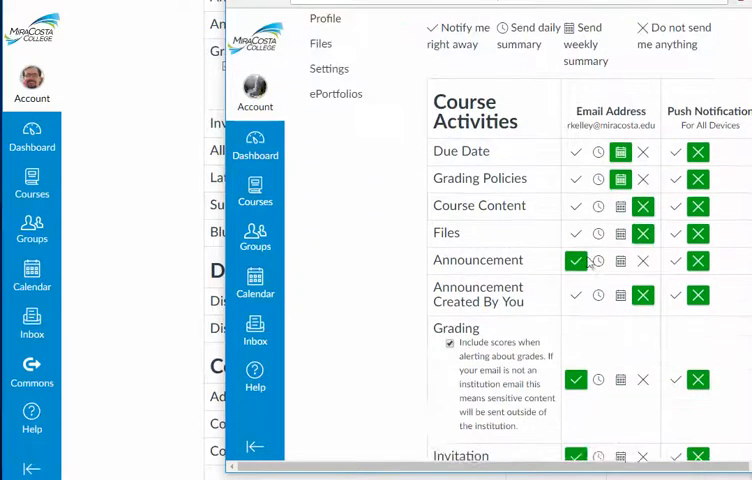
scroll(down, 3)
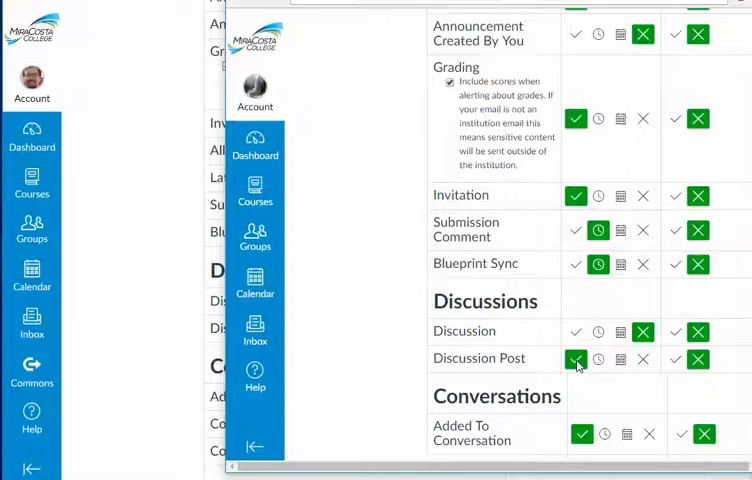
scroll(up, 3)
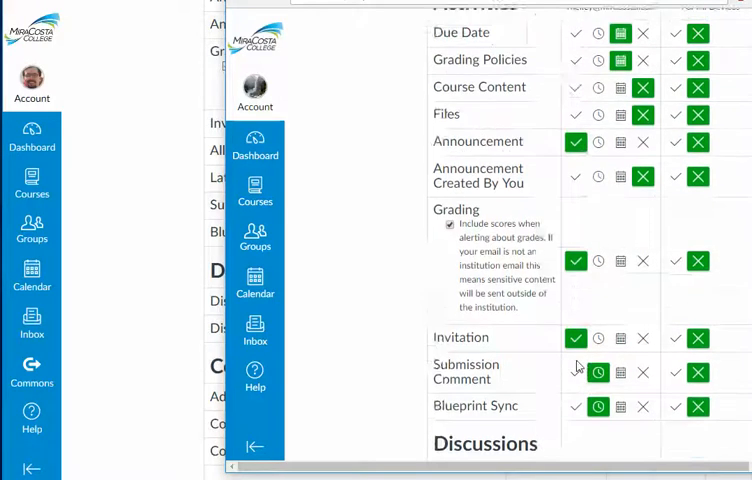
scroll(up, 3)
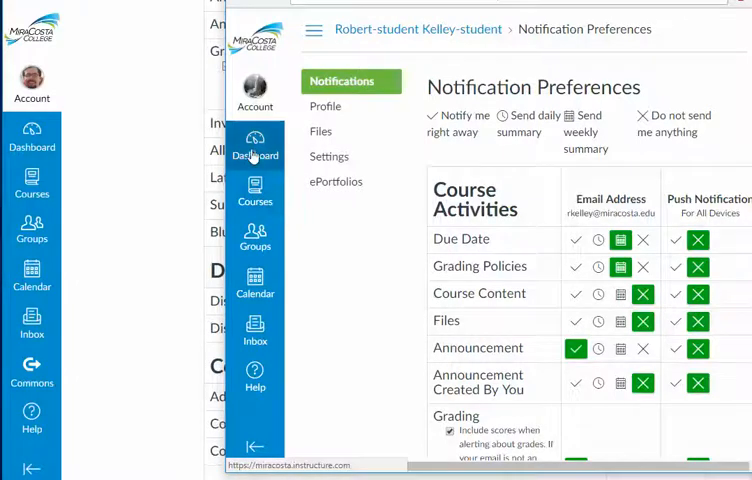
From the student dashboard, enter the FA17 Self-Paced Intro course and show its Discussions list
click(256, 144)
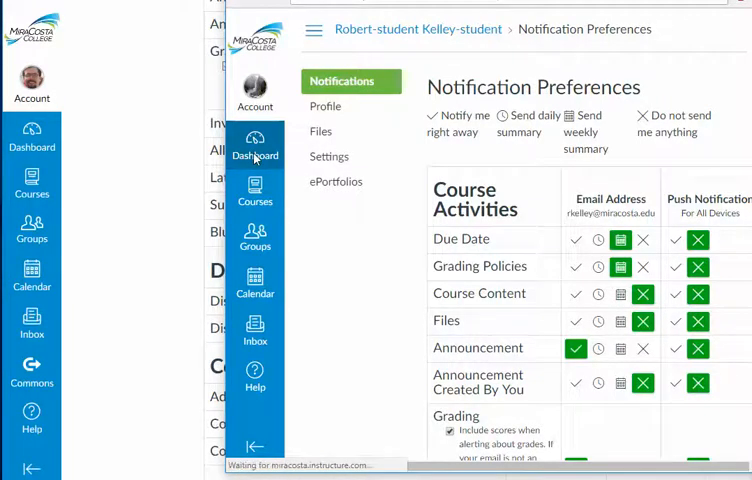
click(256, 148)
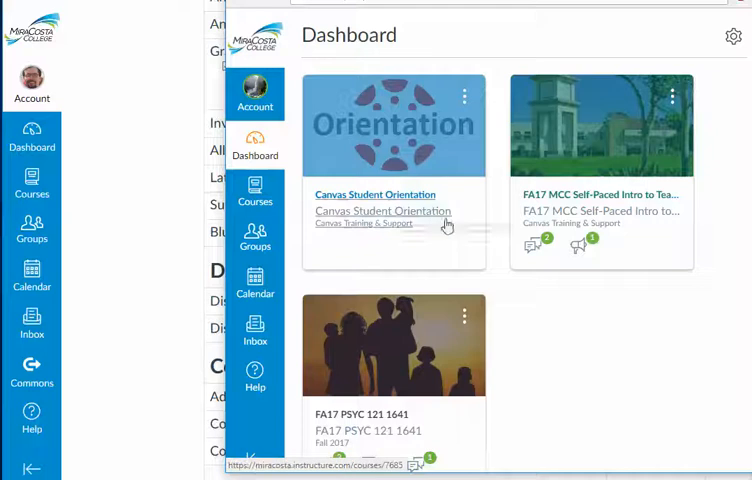
mouse_move(604, 210)
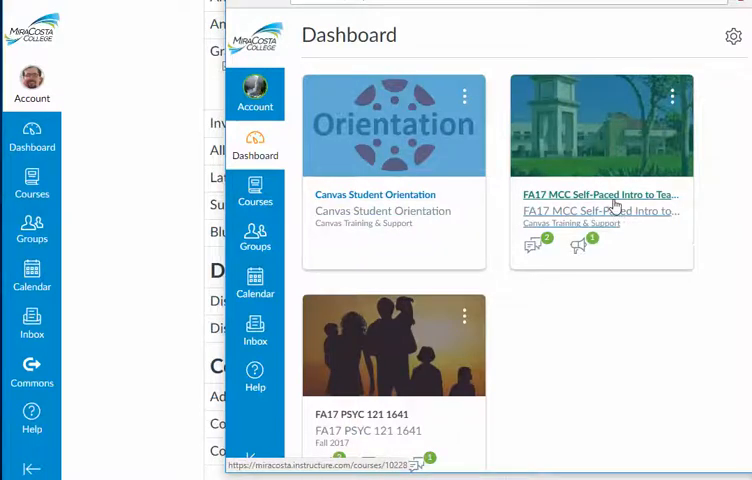
click(600, 194)
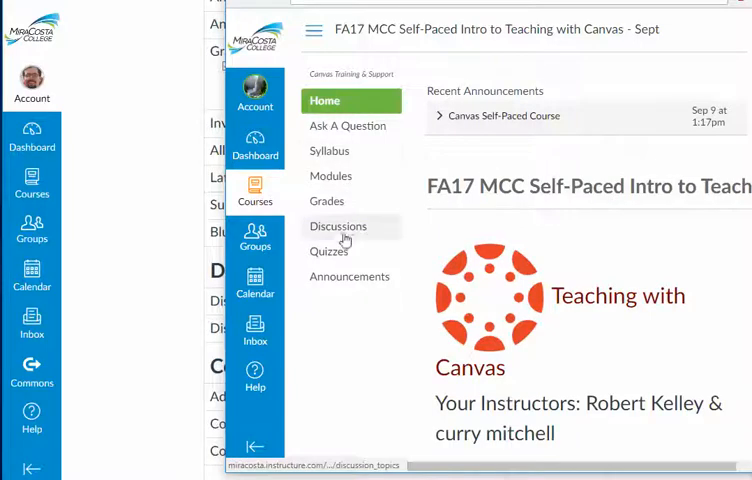
click(338, 224)
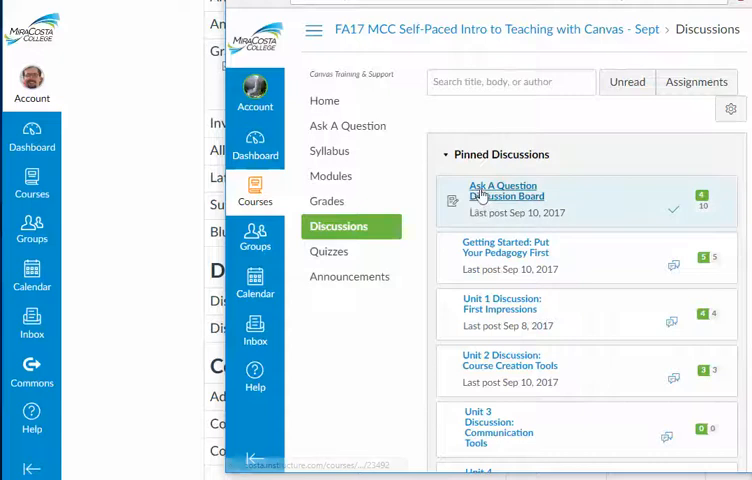
View the Ask A Question Discussion Board and check that its Subscribed button is on
click(504, 192)
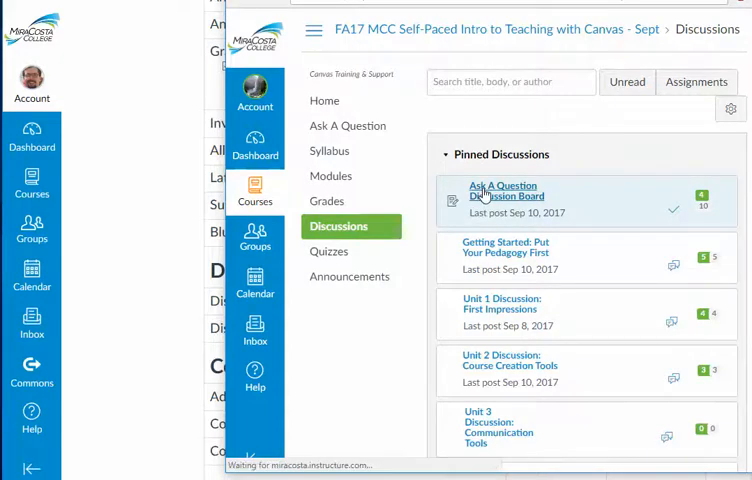
click(502, 192)
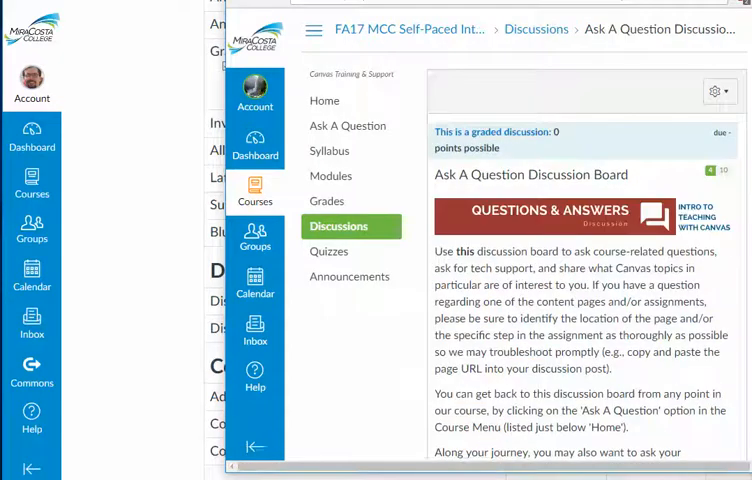
scroll(down, 3)
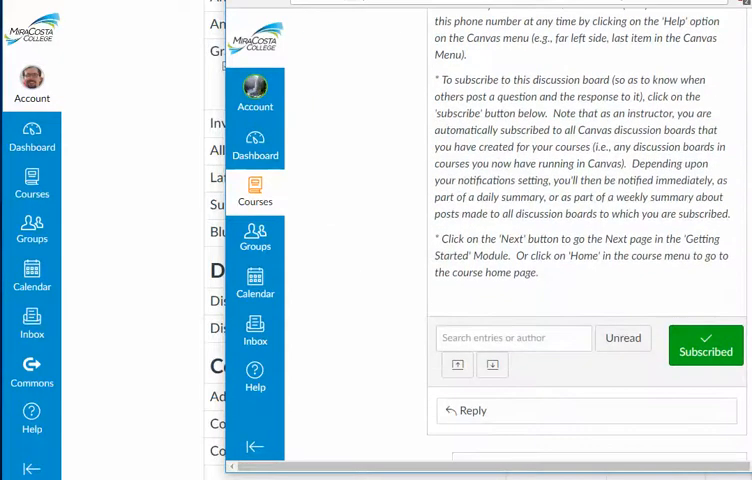
scroll(up, 3)
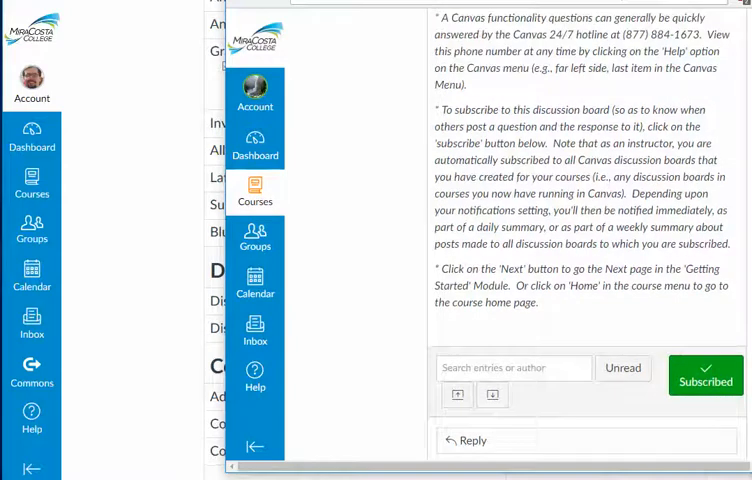